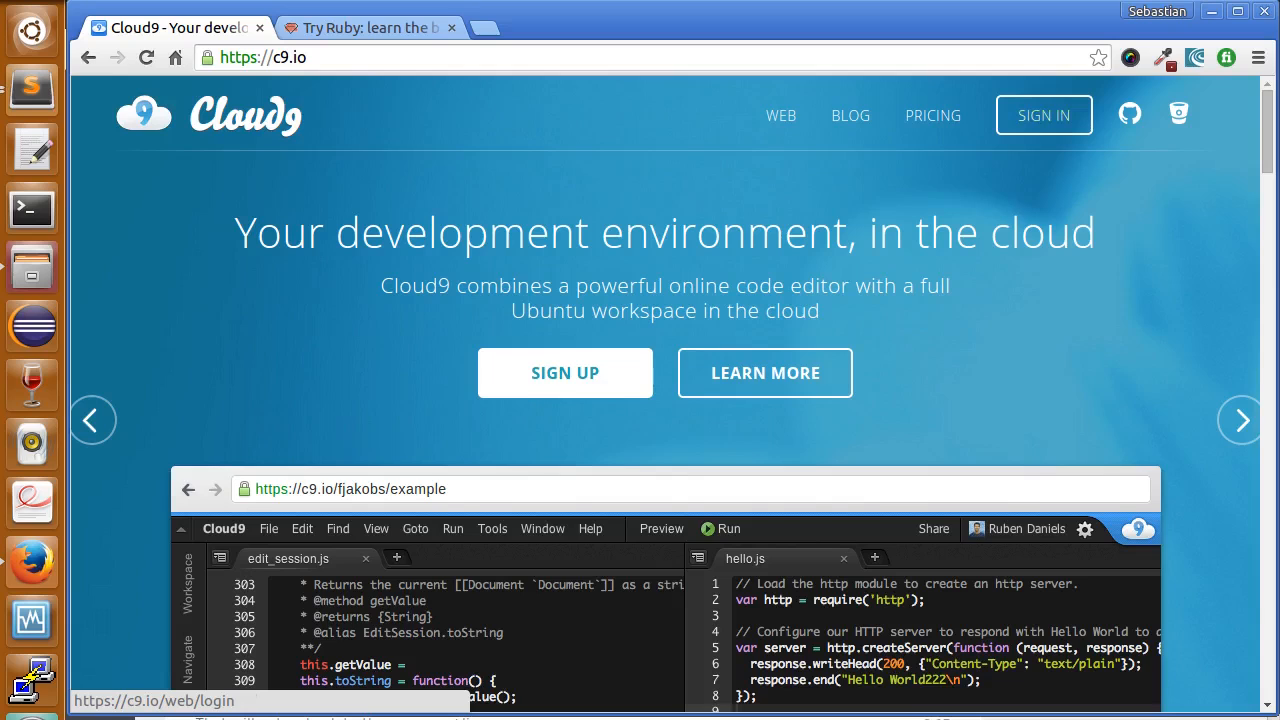
# Submit the free sign-up form with username, email and password to create the Cloud9 account
pyautogui.click(564, 372)
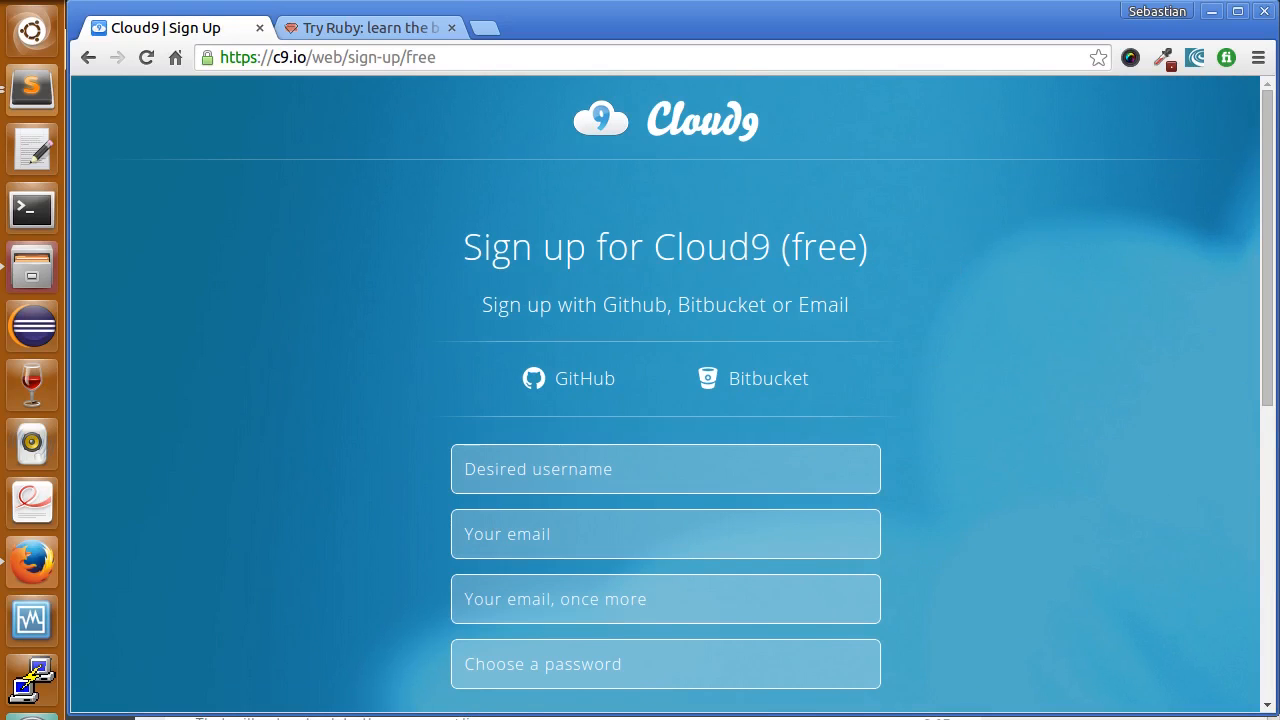
pyautogui.scroll(-3)
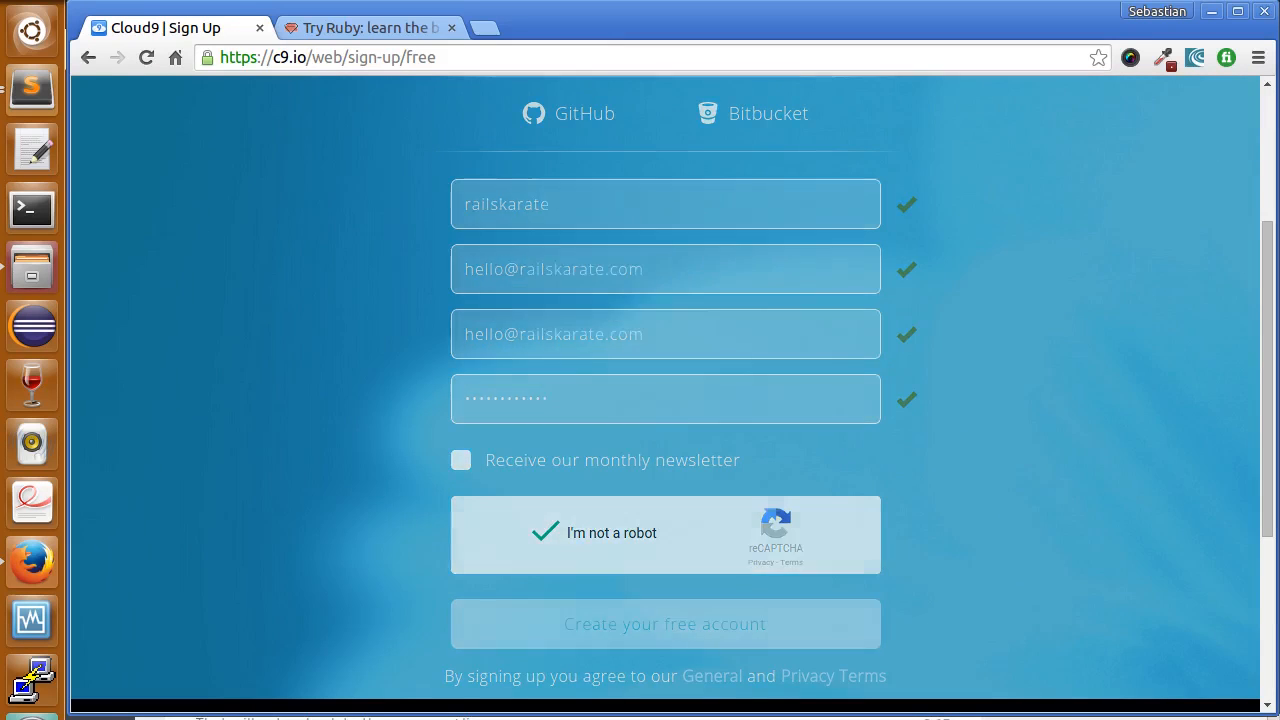
pyautogui.click(664, 624)
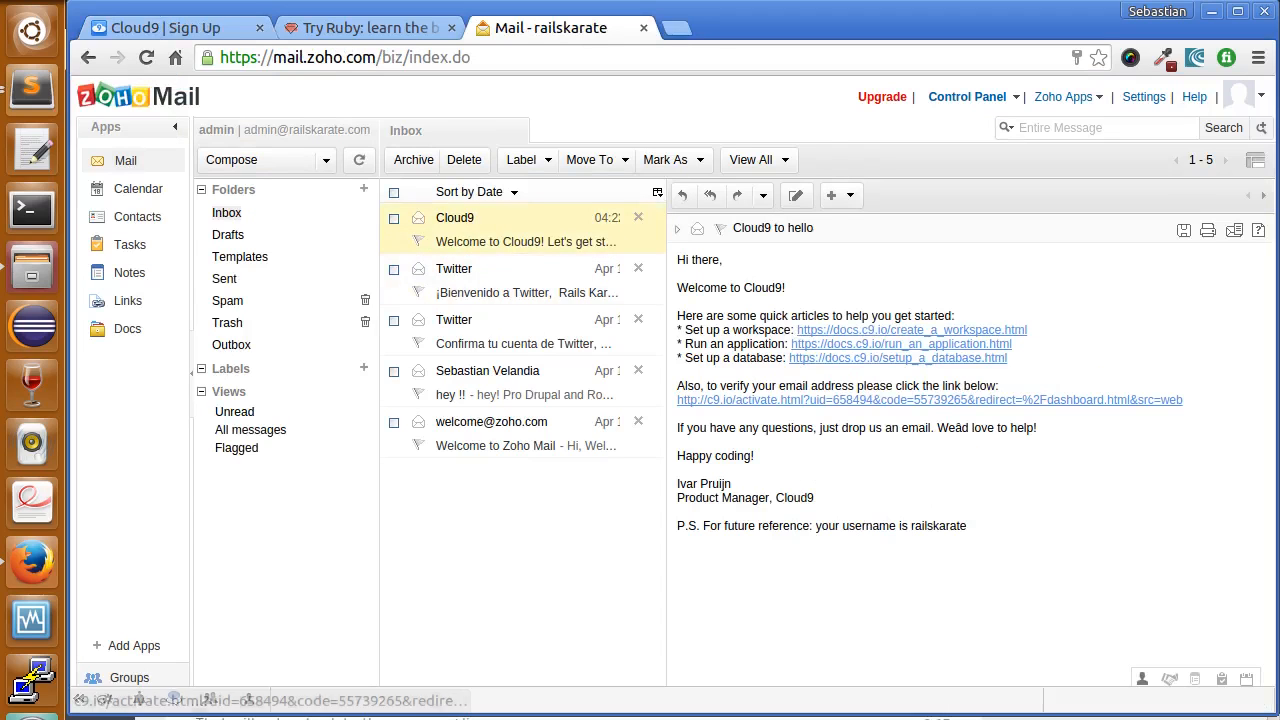
# Follow the verification link in the Cloud9 welcome email to confirm the account
pyautogui.click(928, 400)
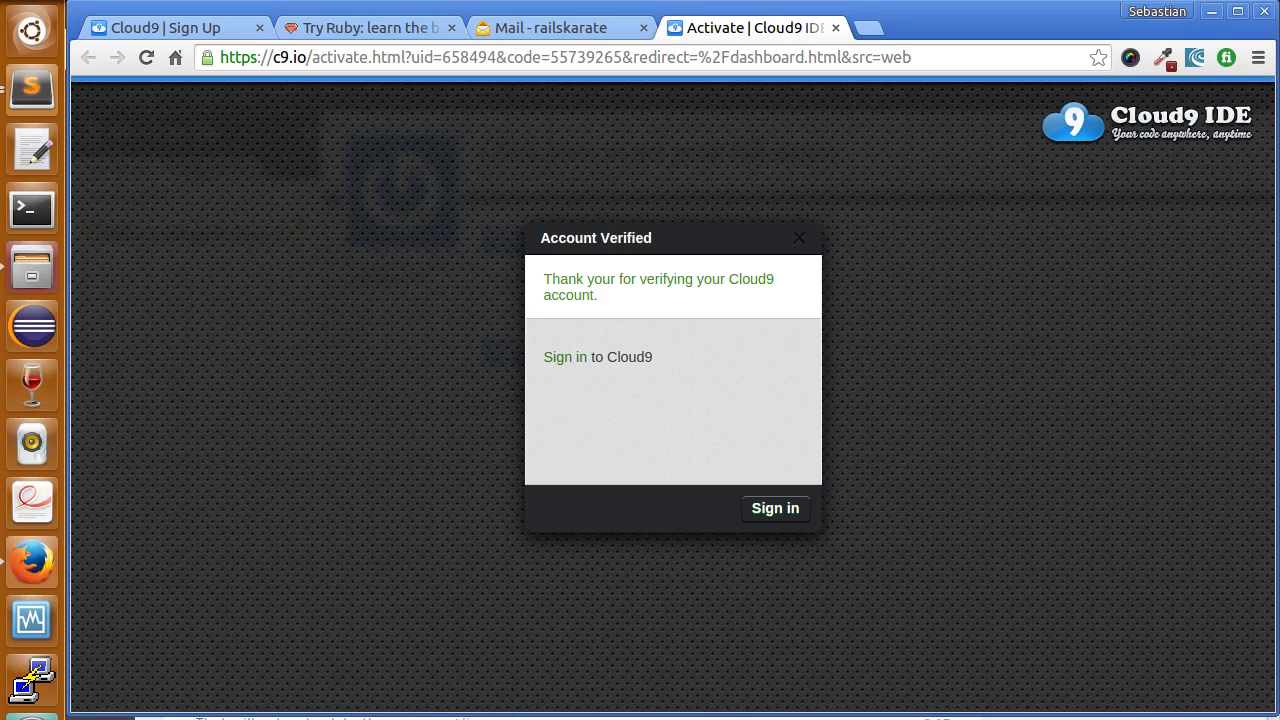
# Sign in with the railskarate username and password to reach the Cloud9 dashboard
pyautogui.click(774, 508)
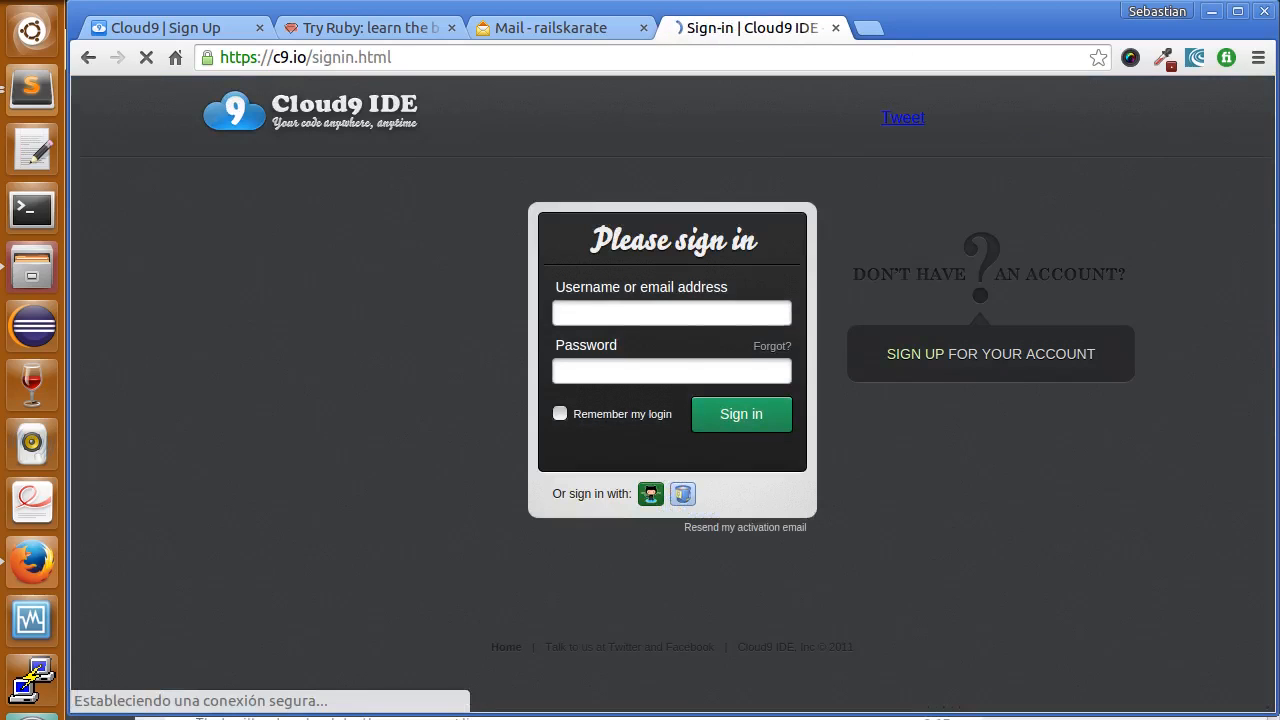
pyautogui.click(672, 312)
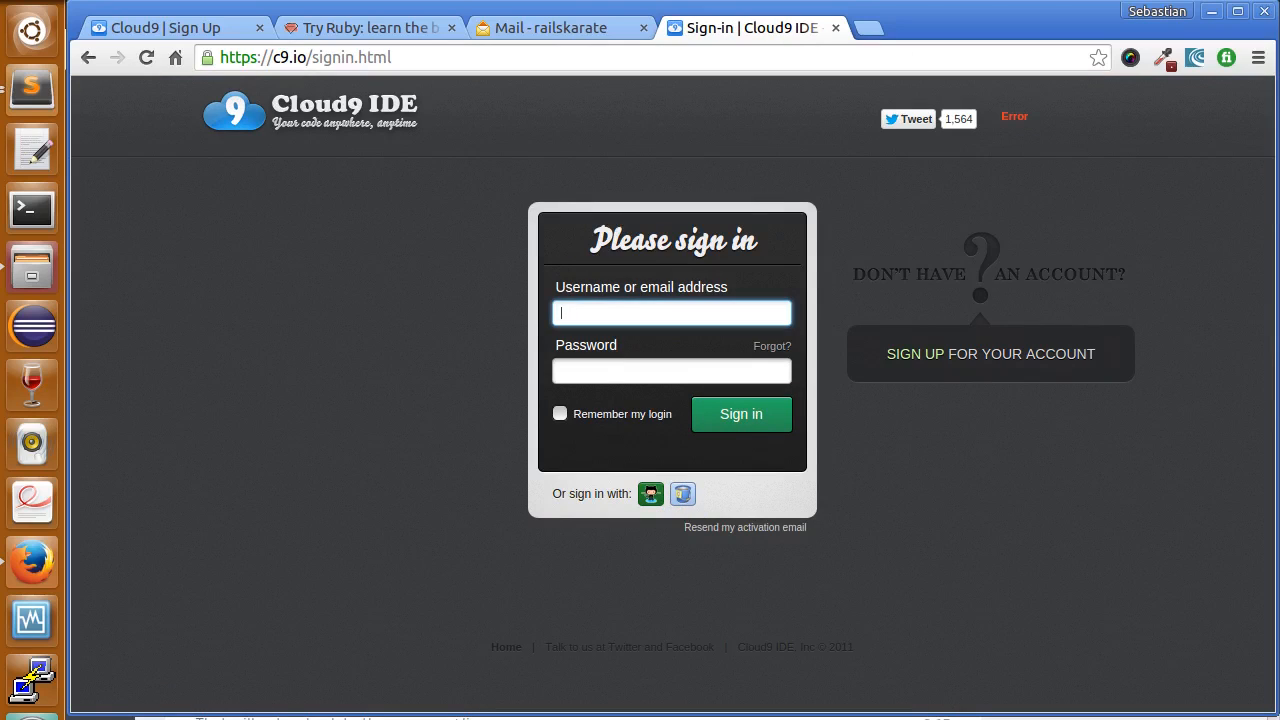
pyautogui.click(740, 414)
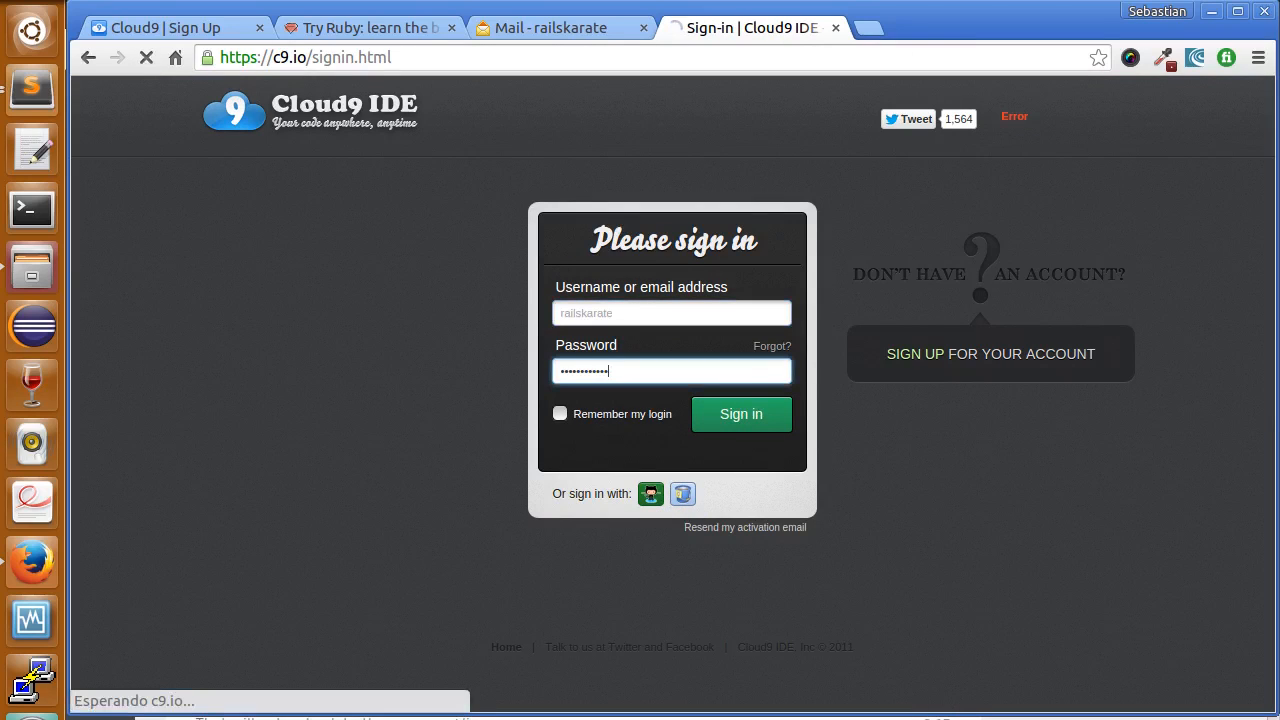
pyautogui.click(740, 412)
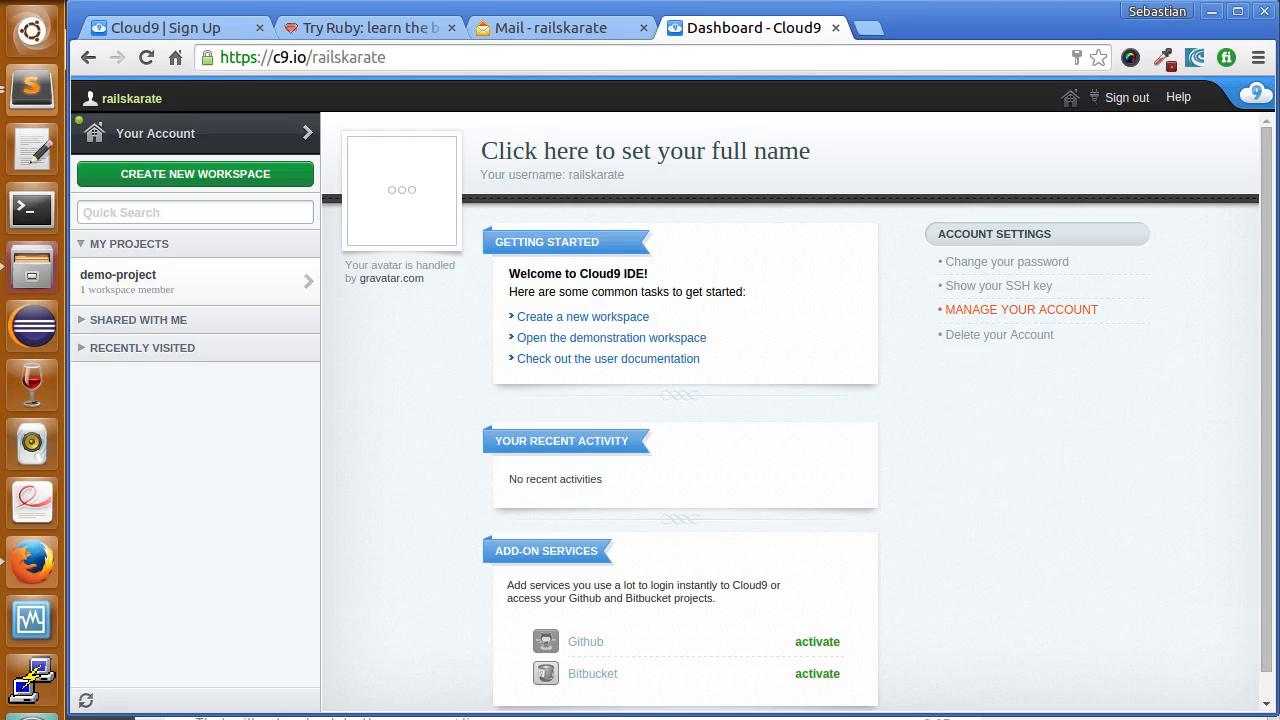
# Start a new workspace and browse the list of hosting project templates
pyautogui.click(196, 172)
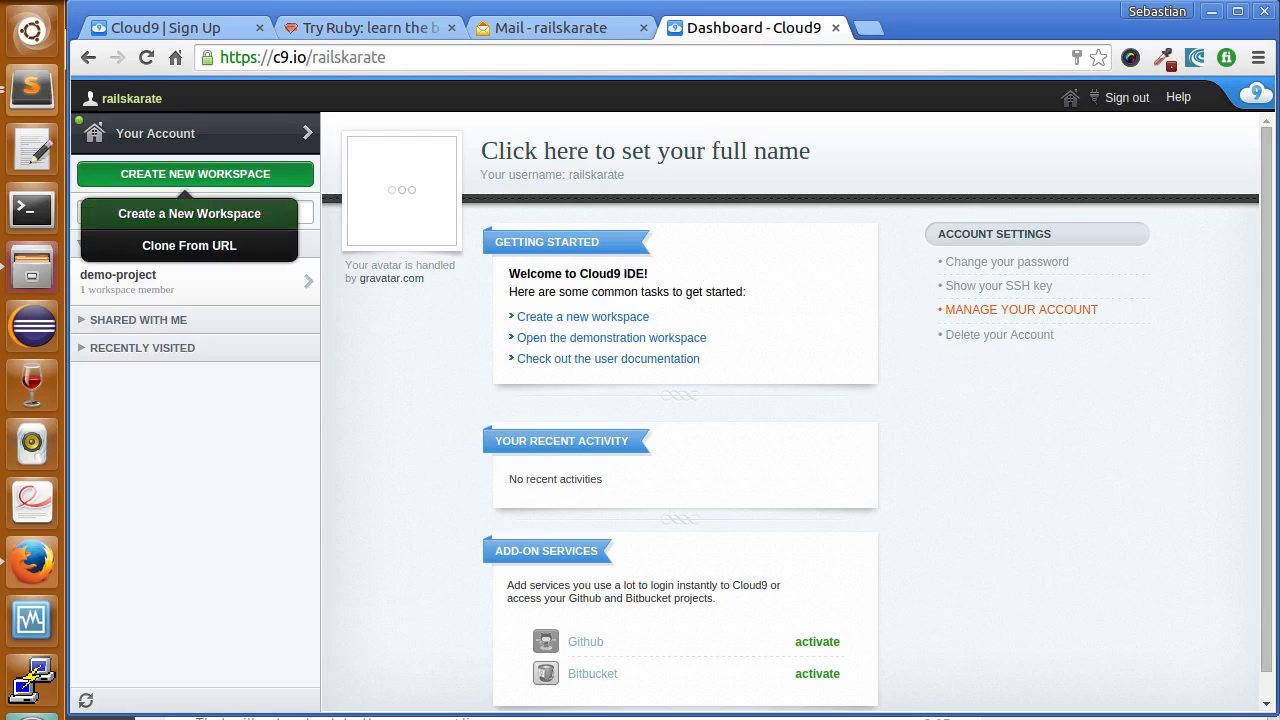
pyautogui.click(188, 212)
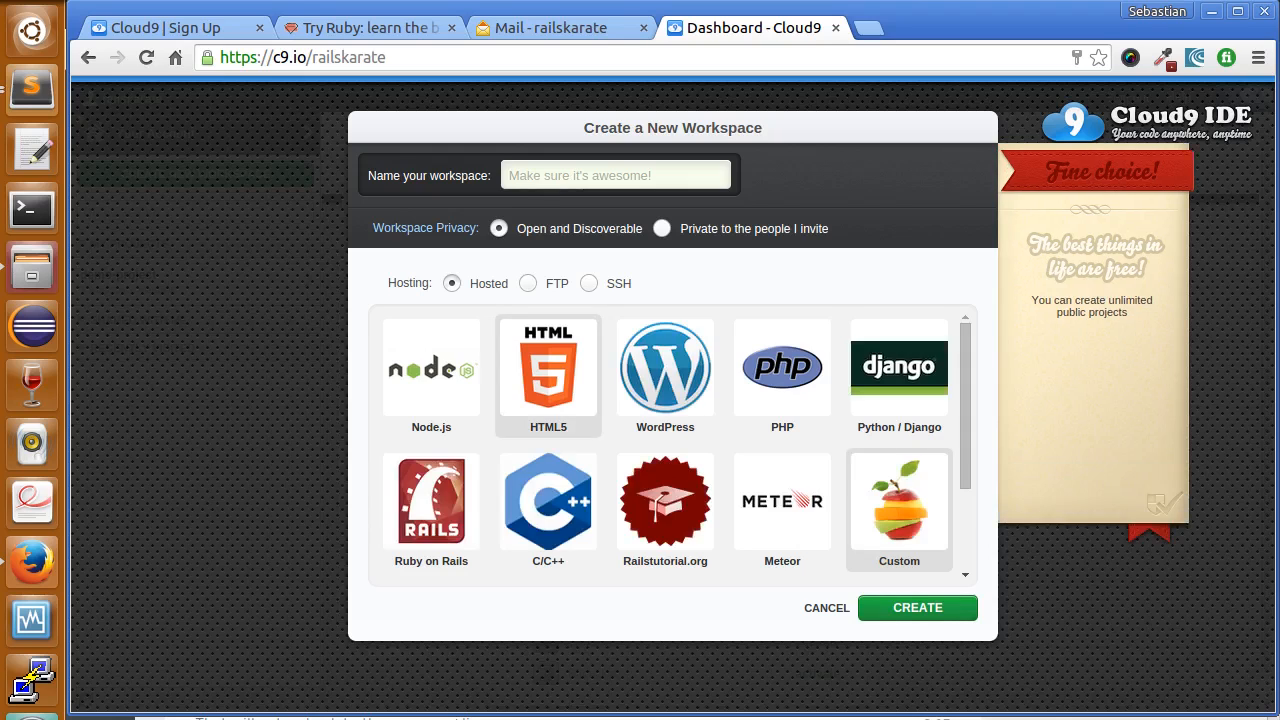
pyautogui.scroll(-3)
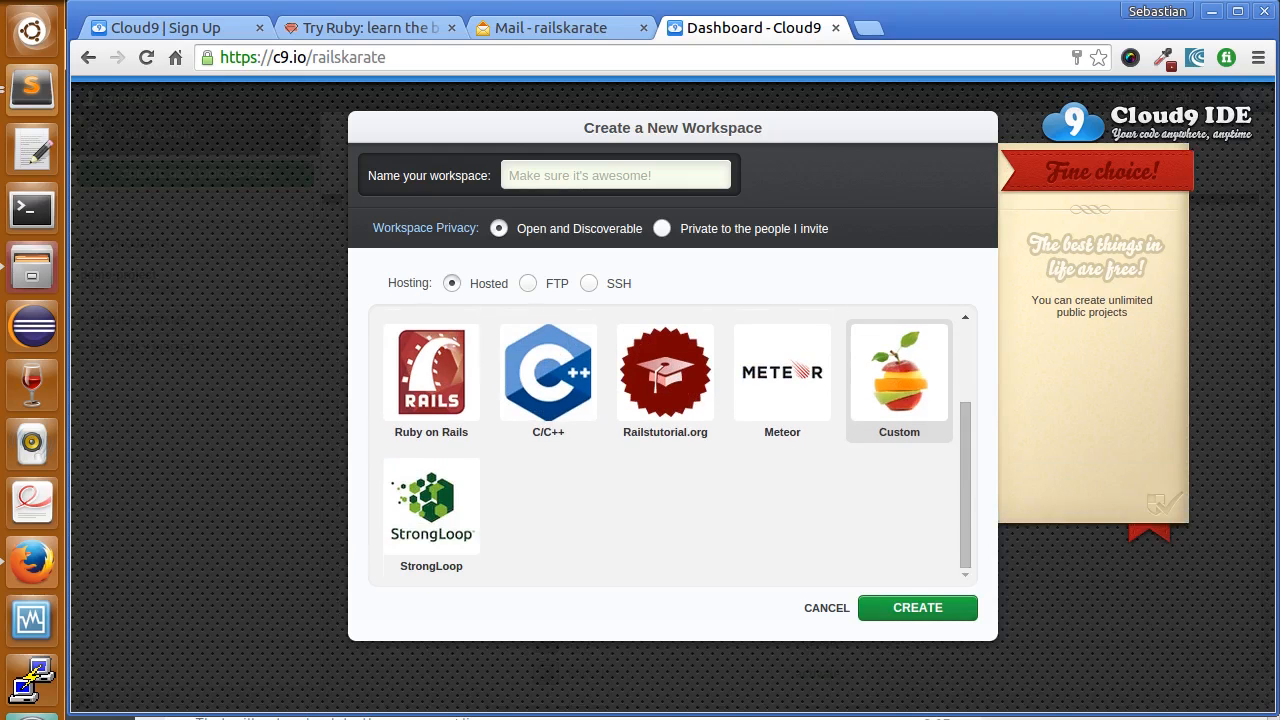
pyautogui.scroll(3)
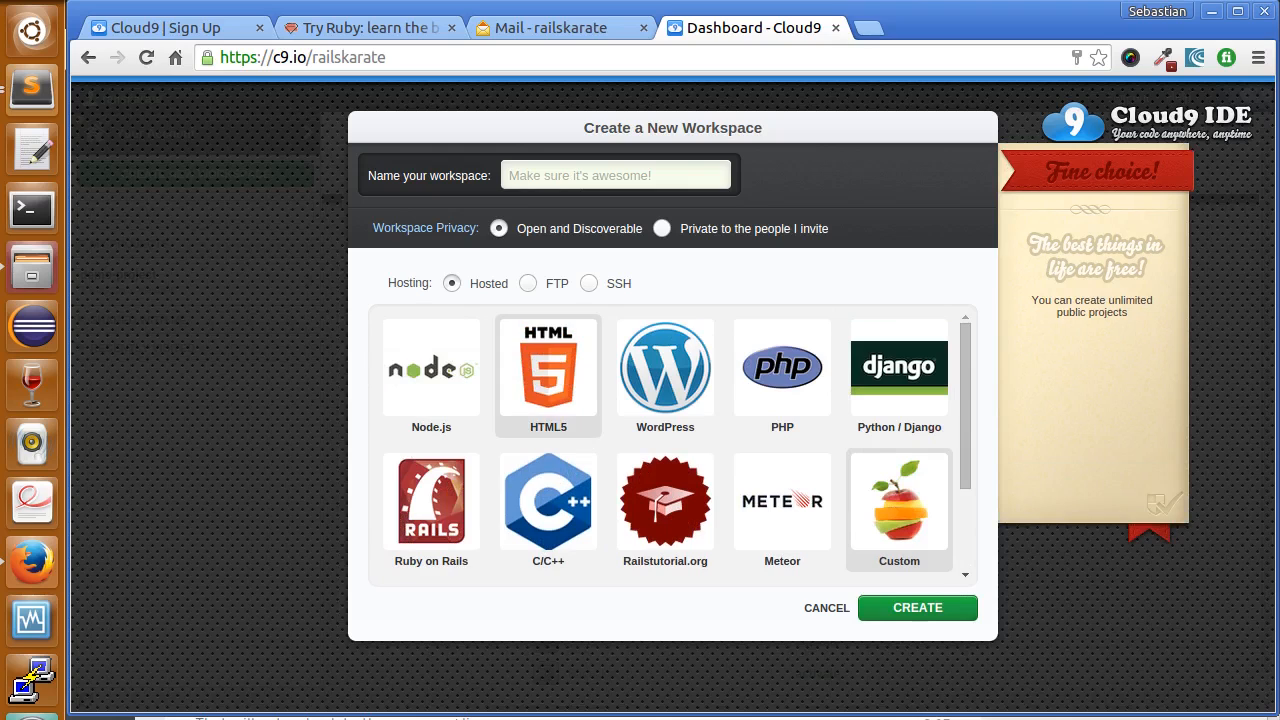
pyautogui.click(782, 376)
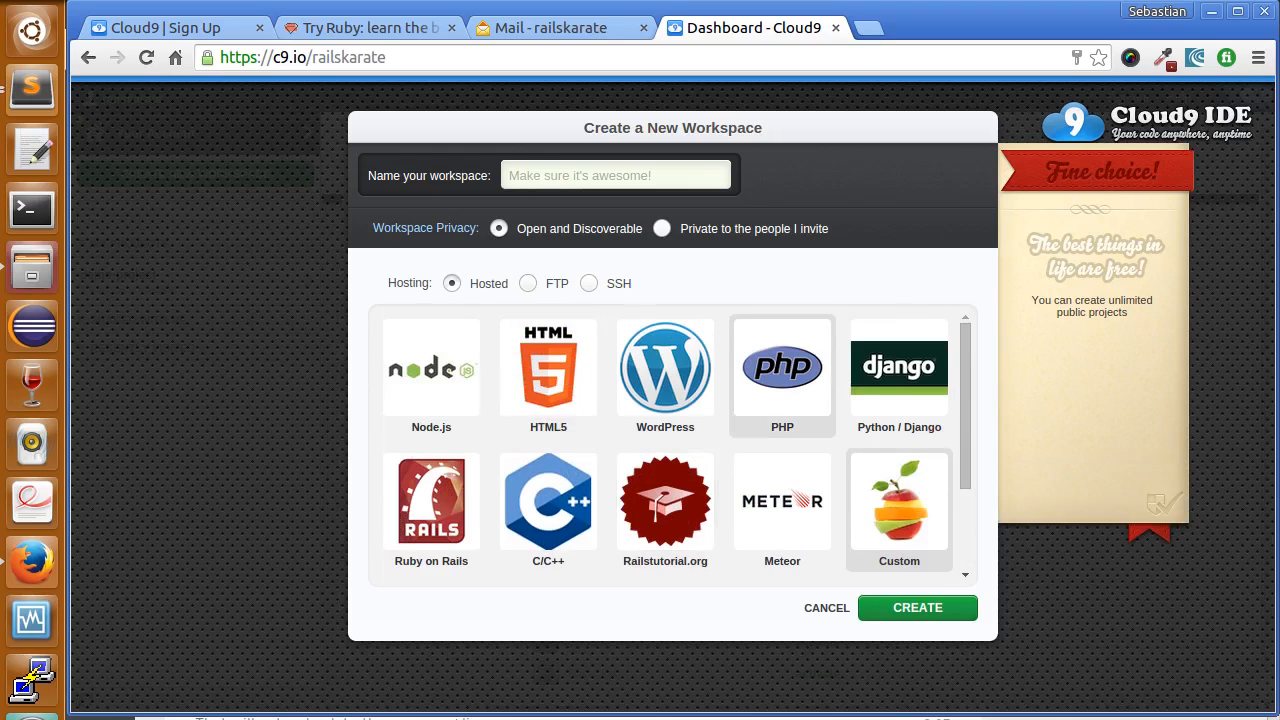
pyautogui.scroll(-3)
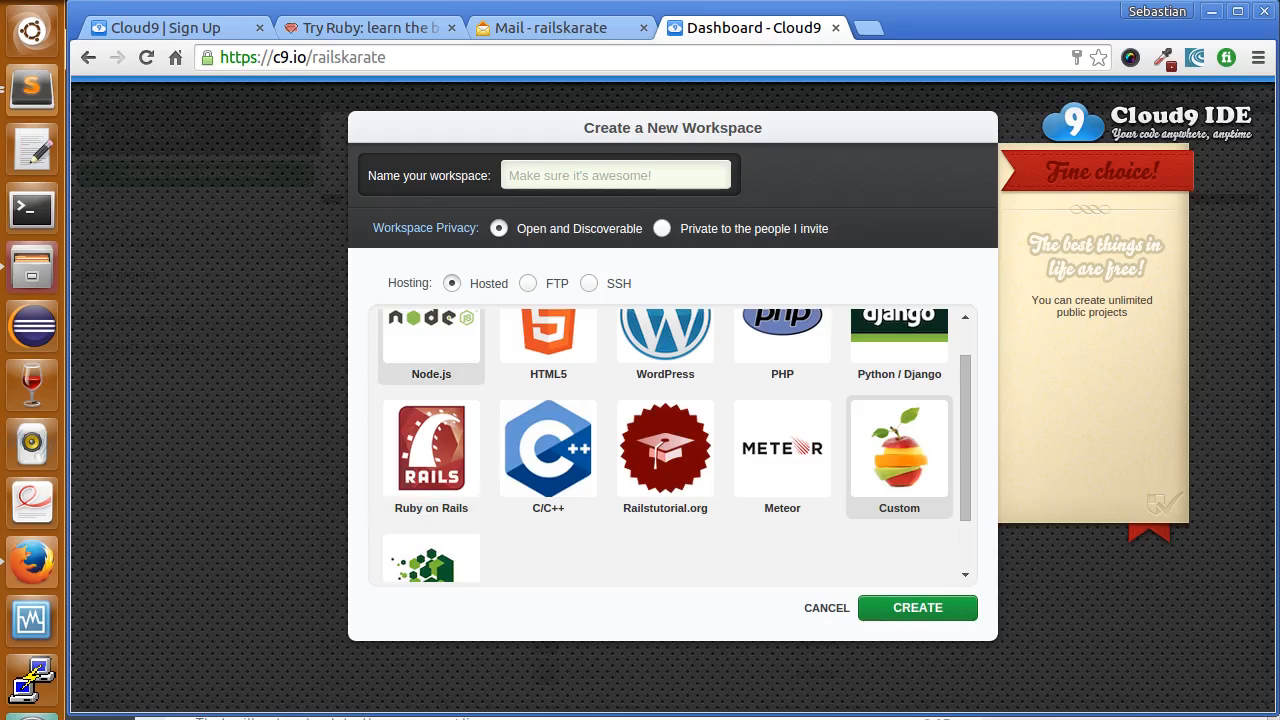
# Create a Ruby on Rails workspace named video_courses
pyautogui.click(616, 176)
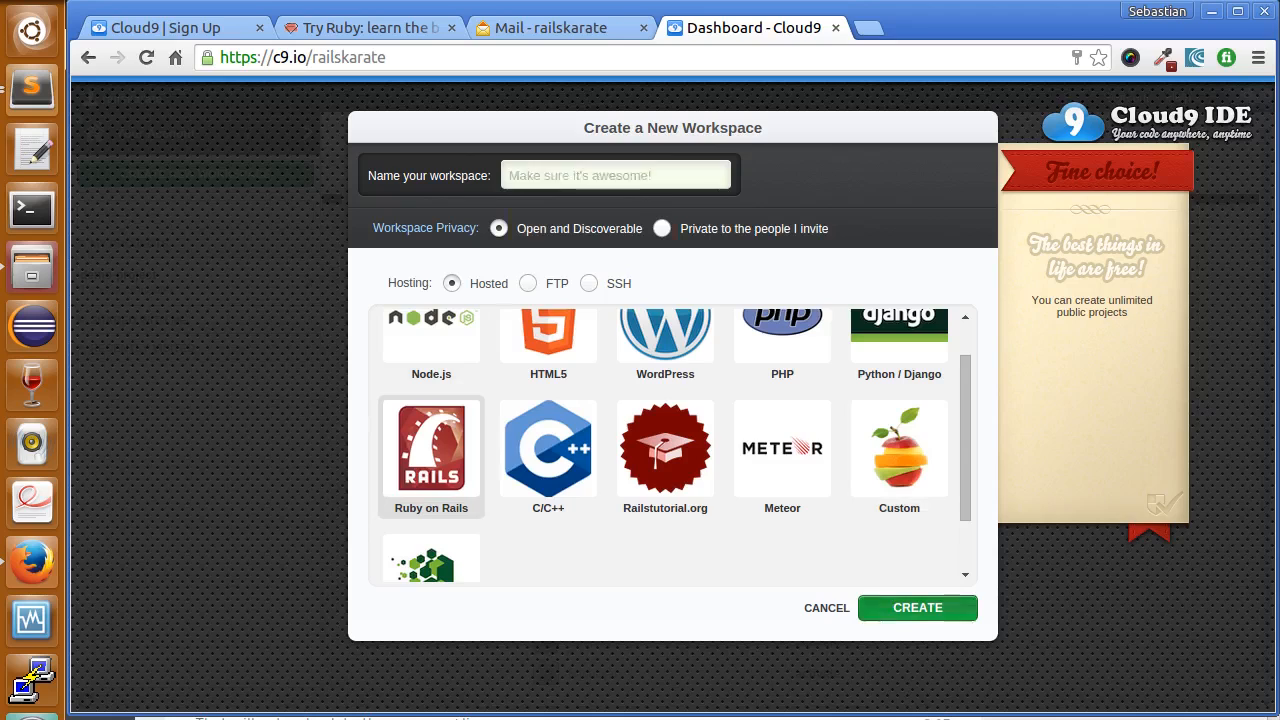
pyautogui.click(616, 176)
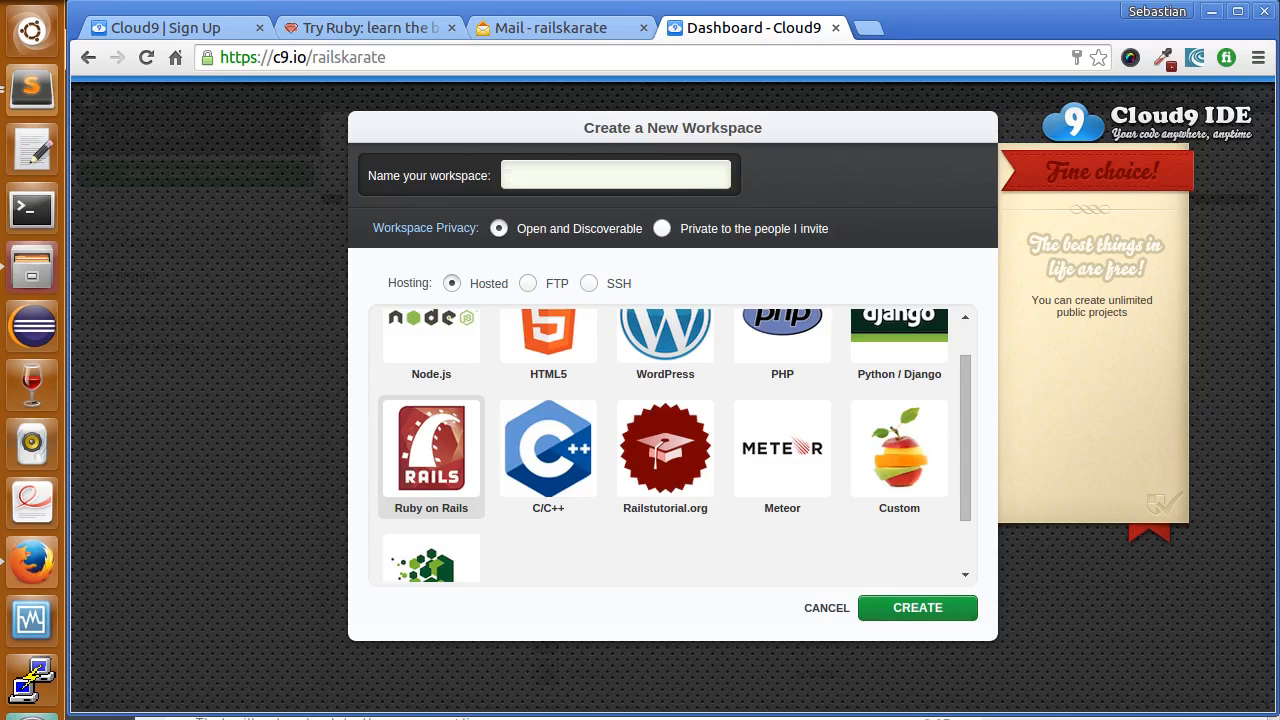
pyautogui.write('video')
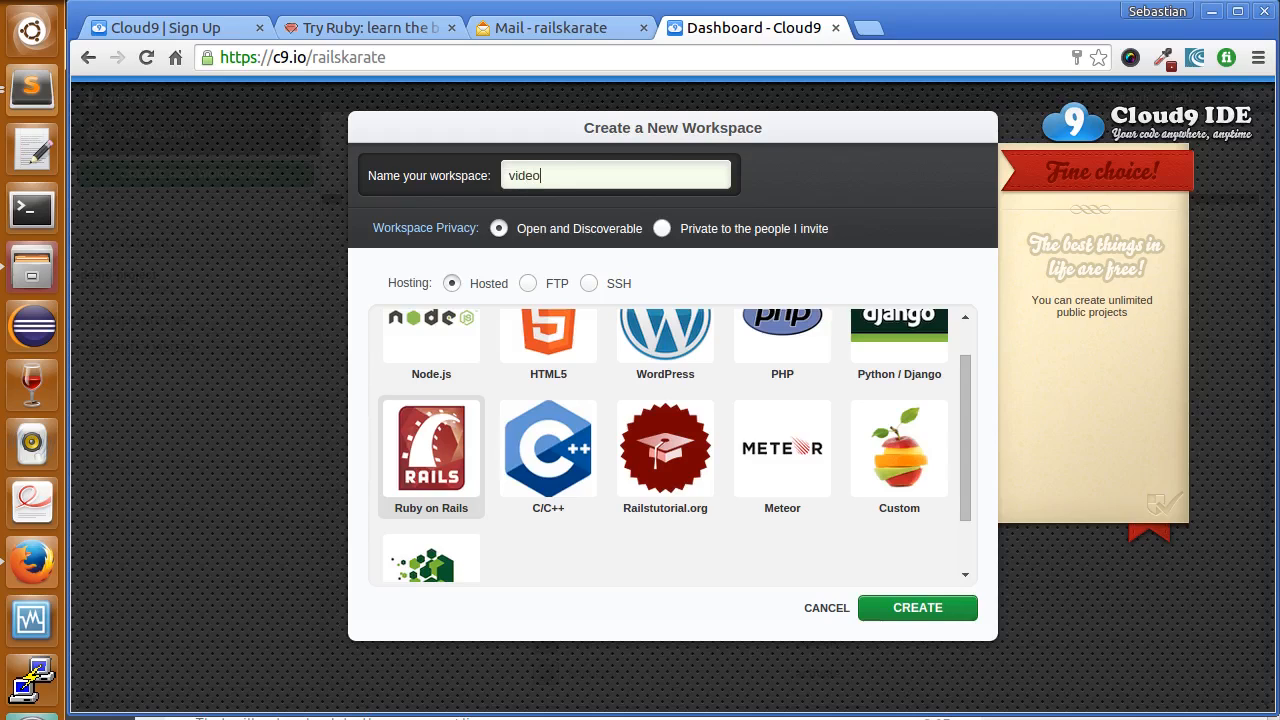
pyautogui.write('courses')
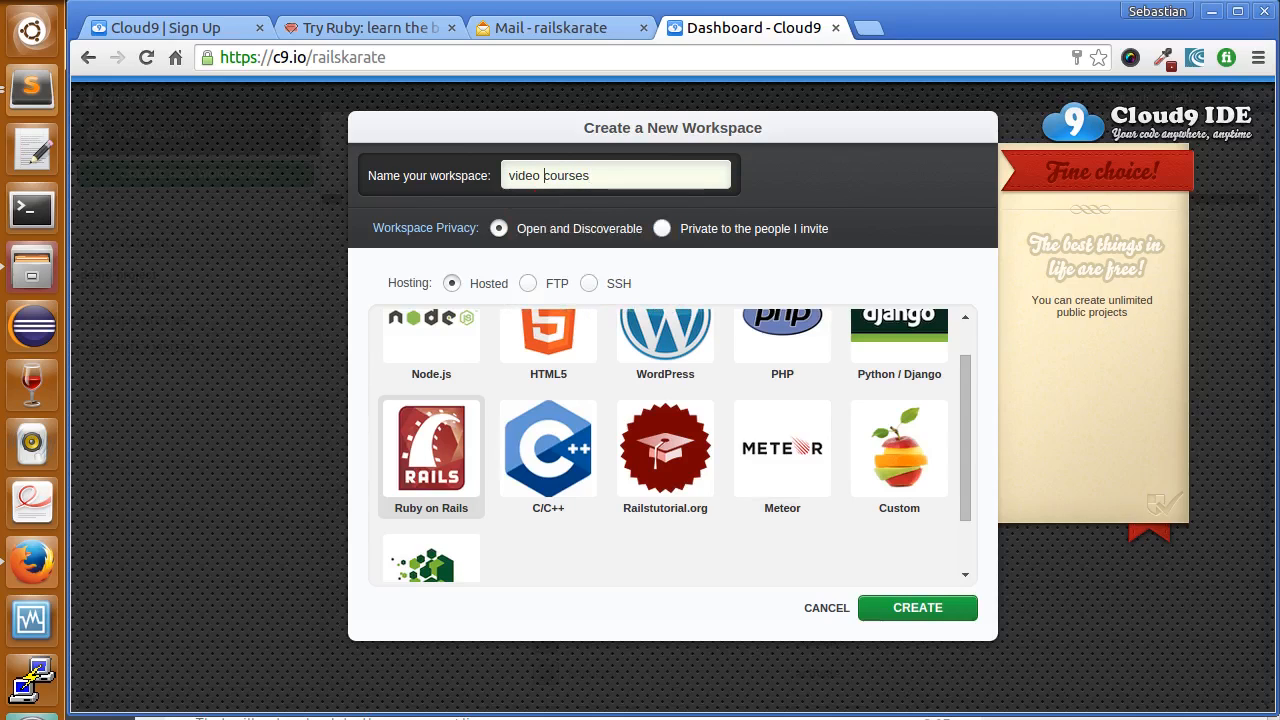
pyautogui.write('_')
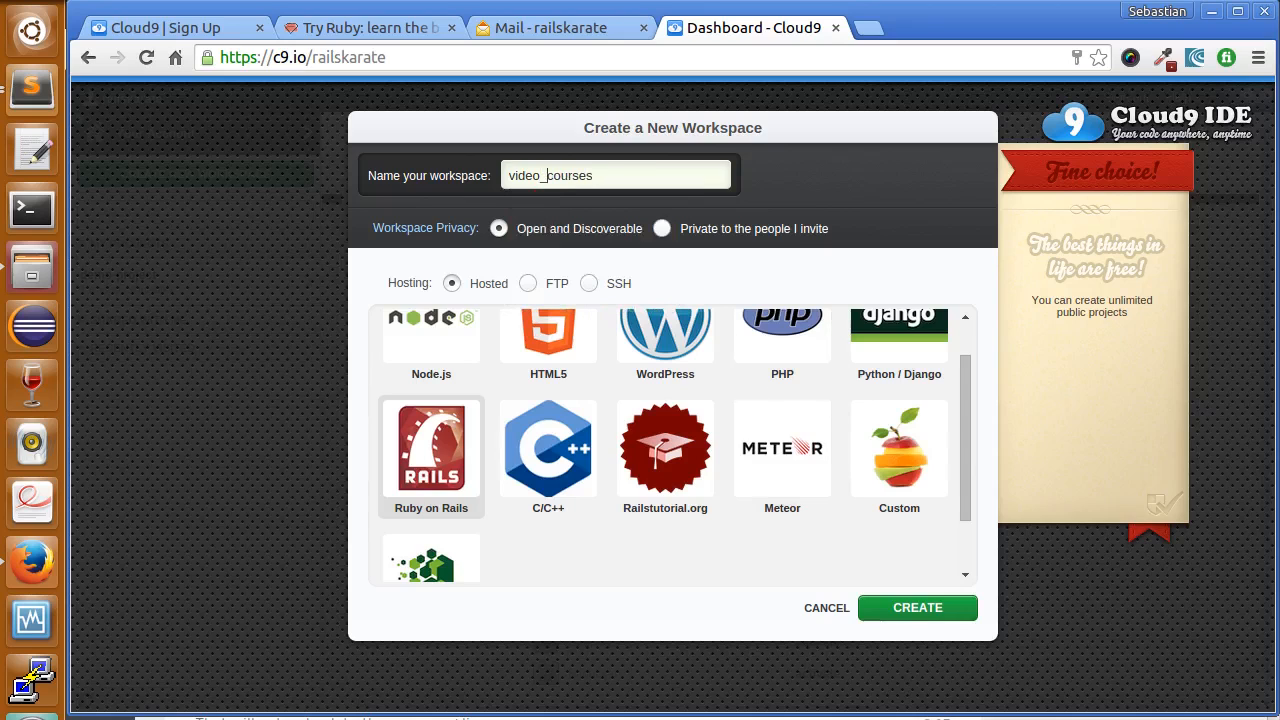
pyautogui.click(916, 608)
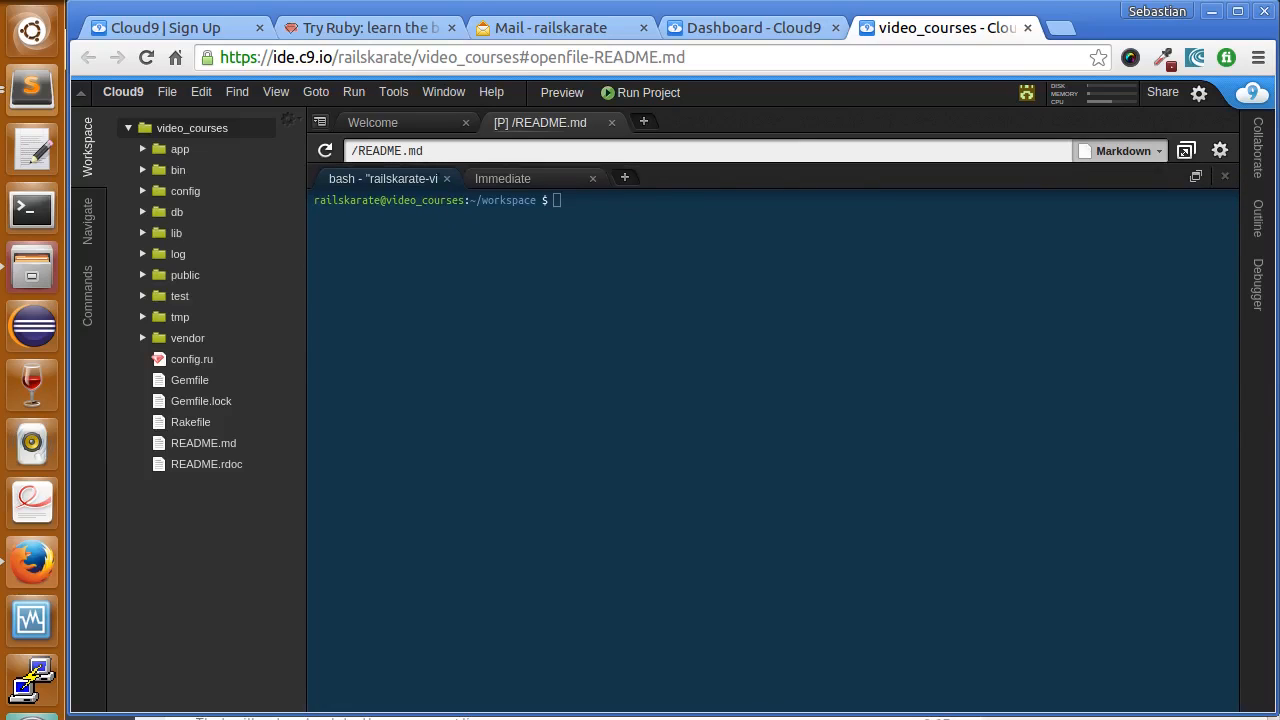
pyautogui.moveTo(176, 212)
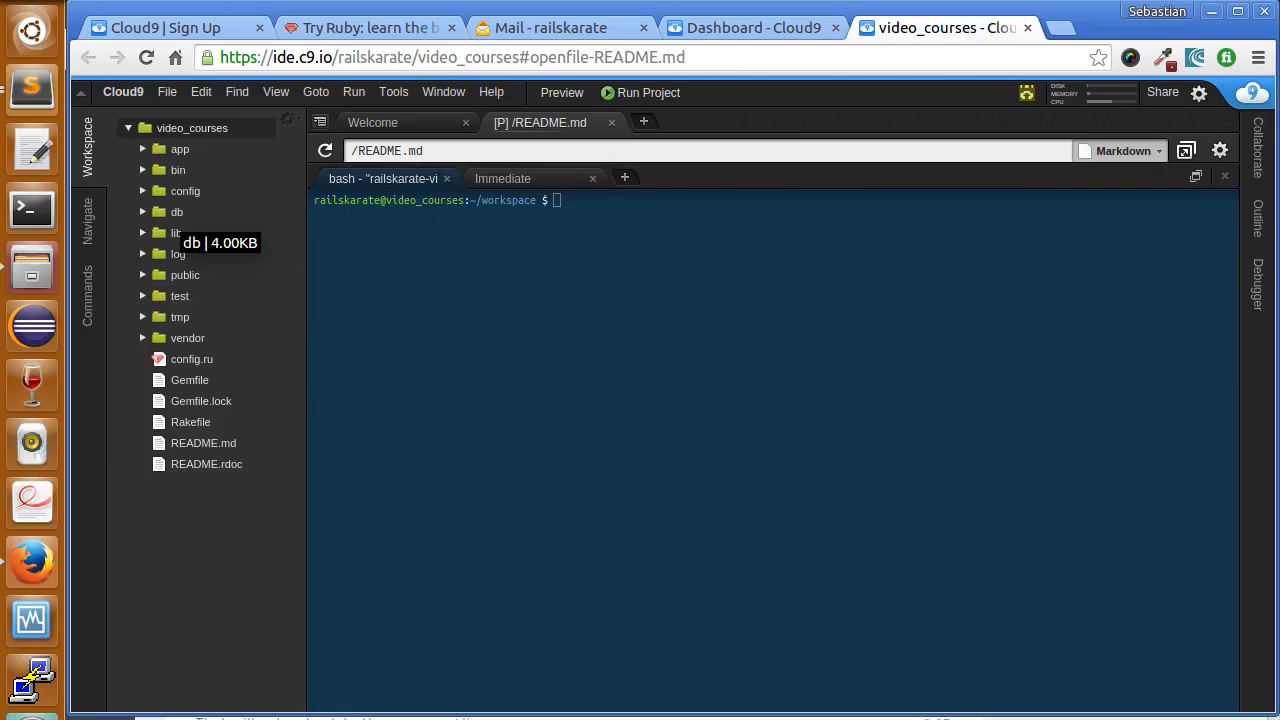
pyautogui.moveTo(180, 148)
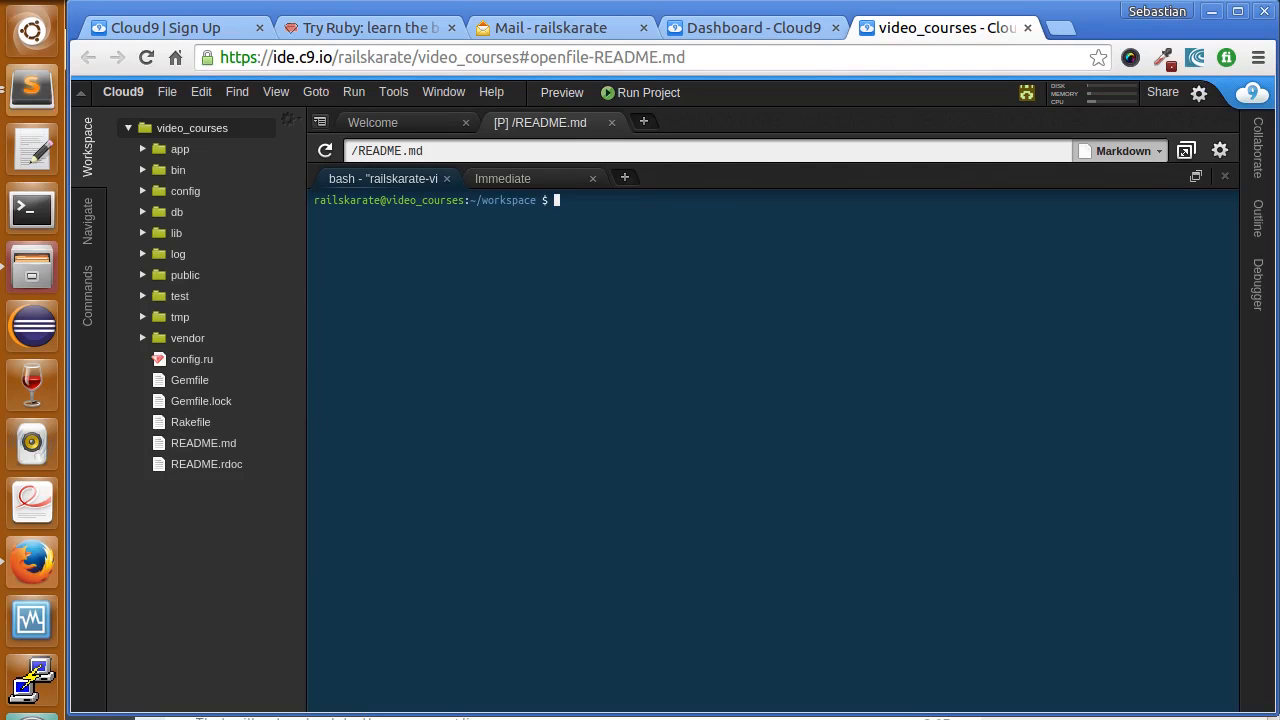
# Run ruby --version in the bash terminal, correcting a mistyped repeat, to see Ruby 2.1.5p273
pyautogui.write('ru')
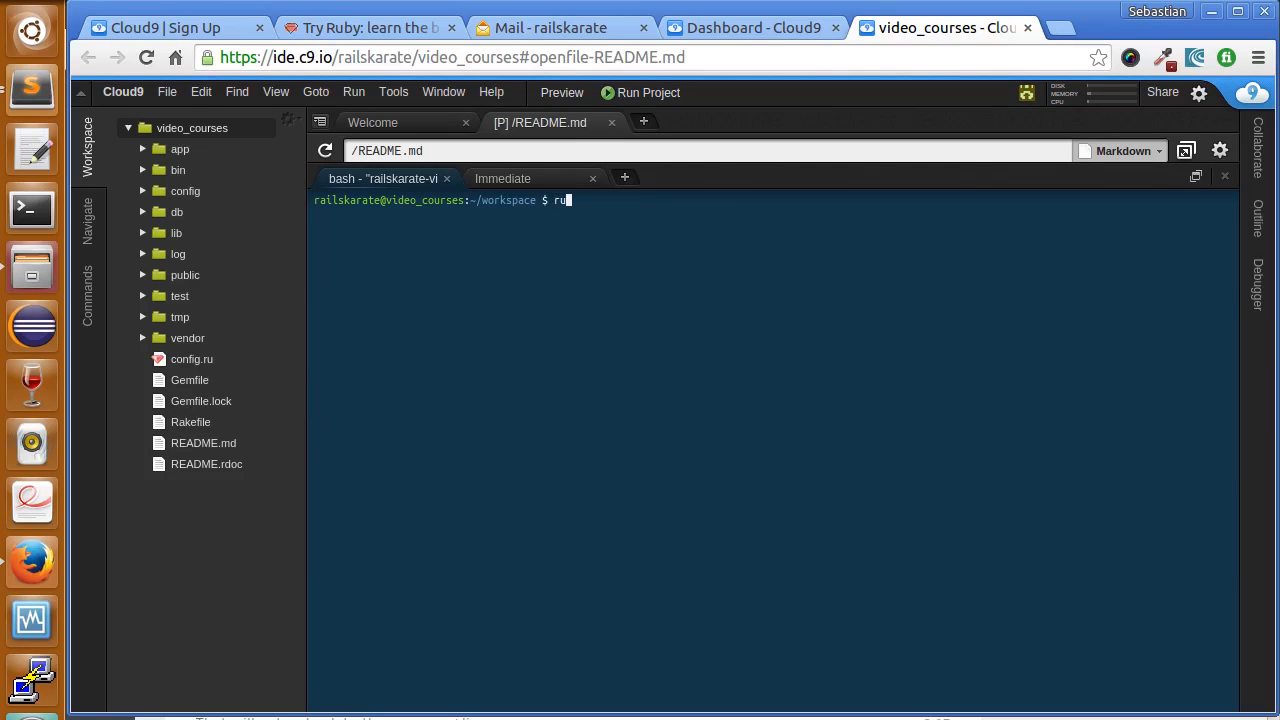
pyautogui.write('by -')
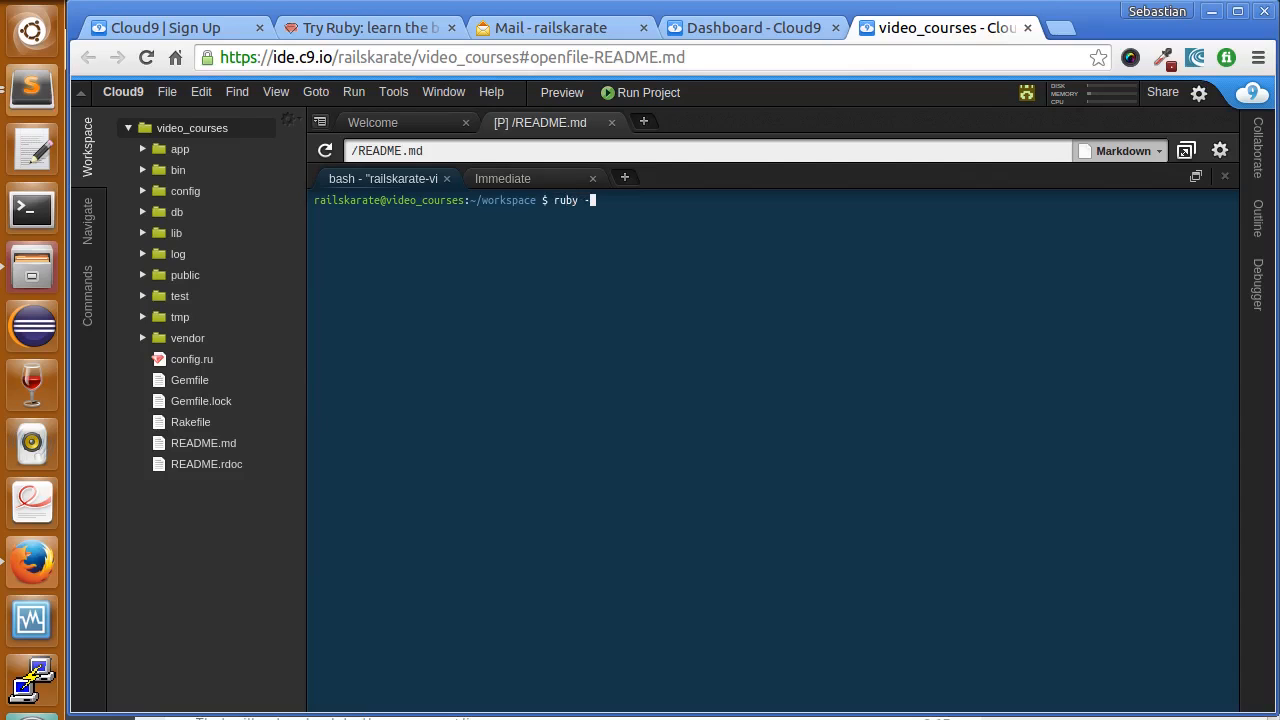
pyautogui.press('Return')
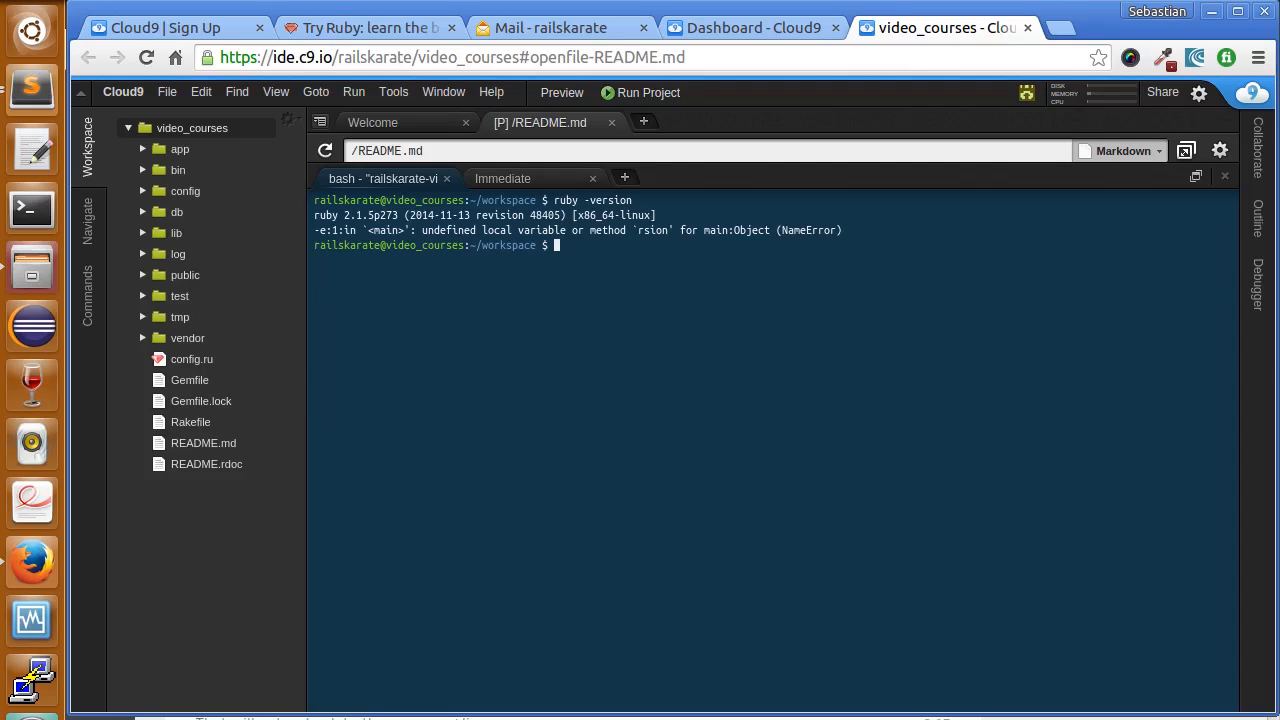
pyautogui.doubleClick(340, 216)
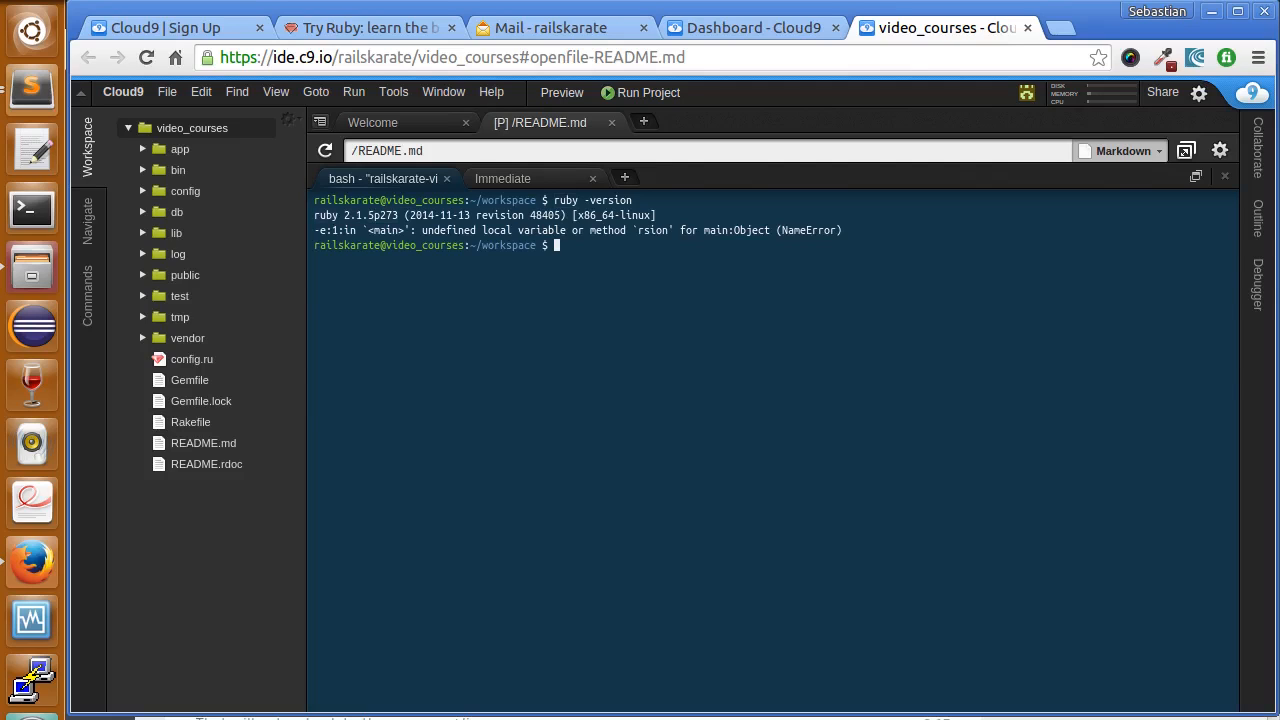
pyautogui.write('ruby -versionruby')
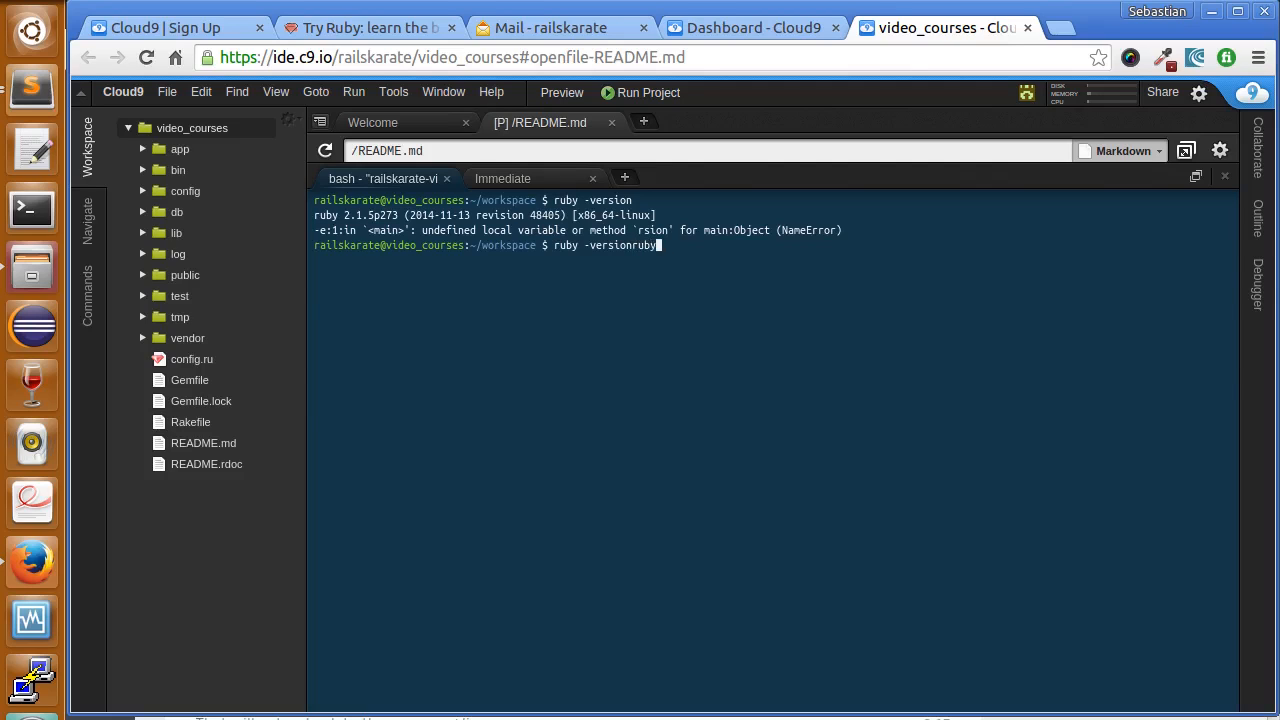
pyautogui.press('BackSpace')
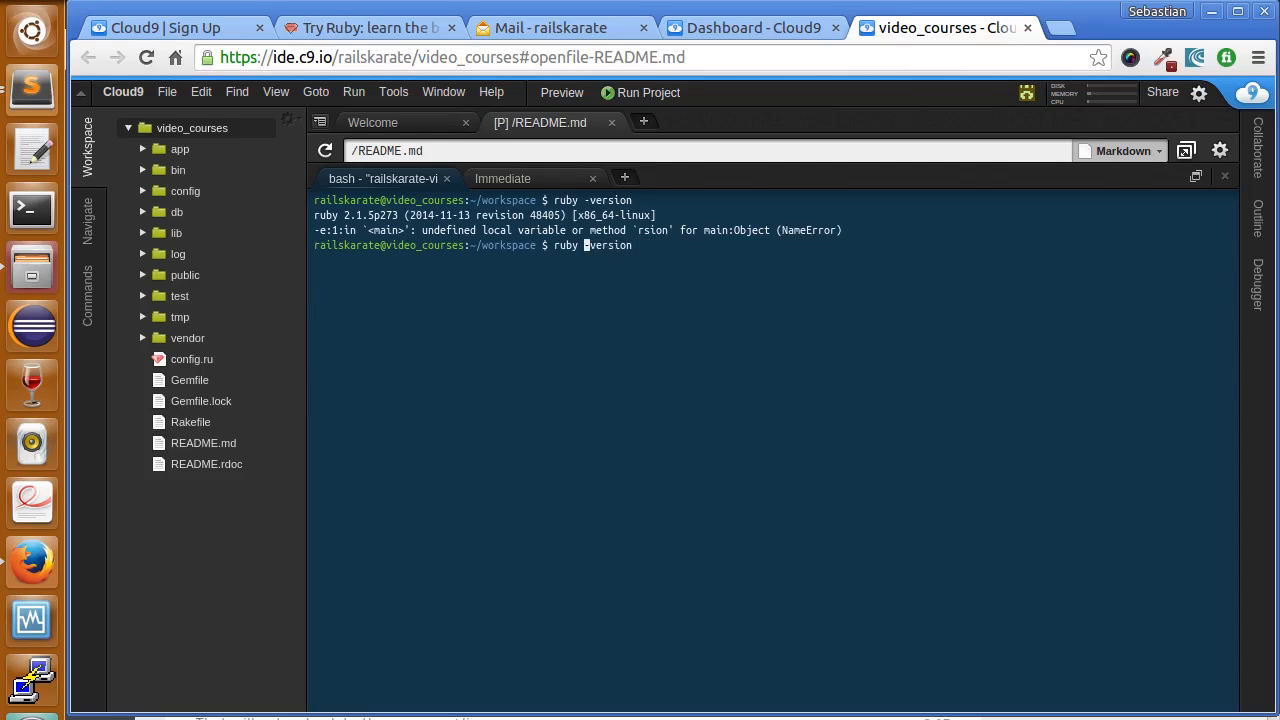
pyautogui.press('Return')
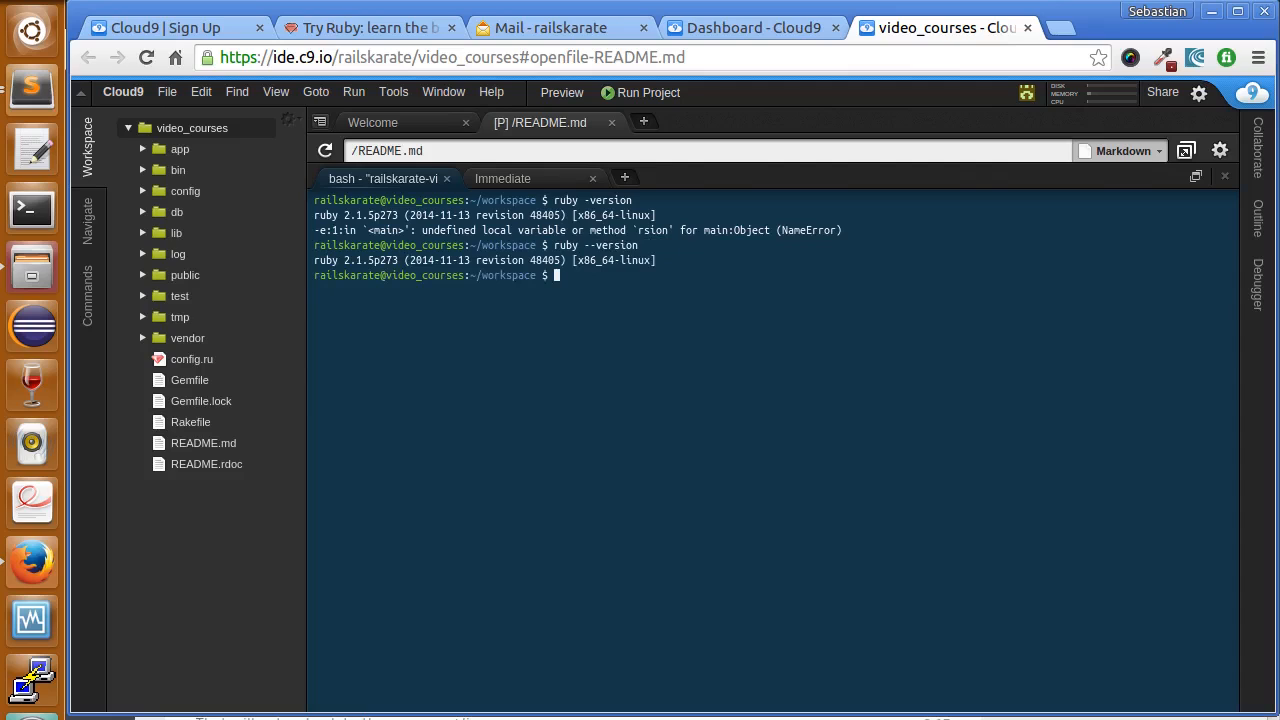